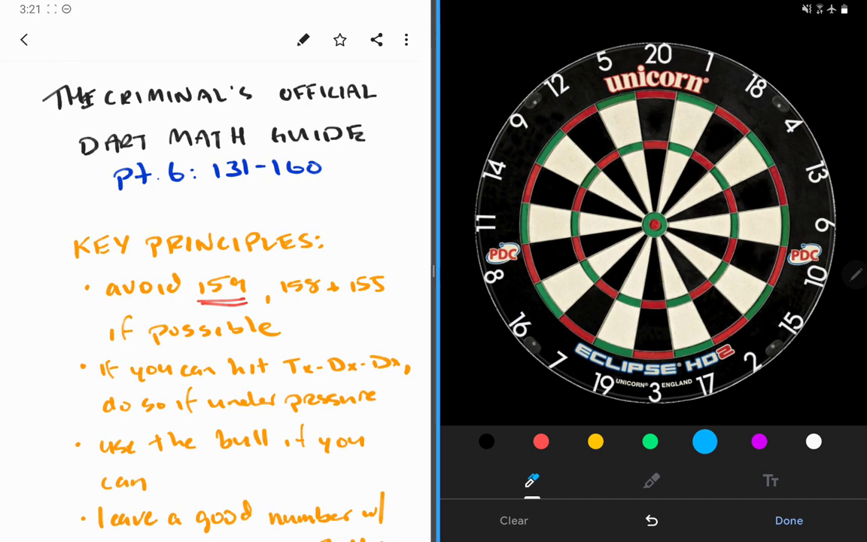
Step: Scroll from the title and Key Principles down to the 131–135 checkout entries
scroll(down, 3)
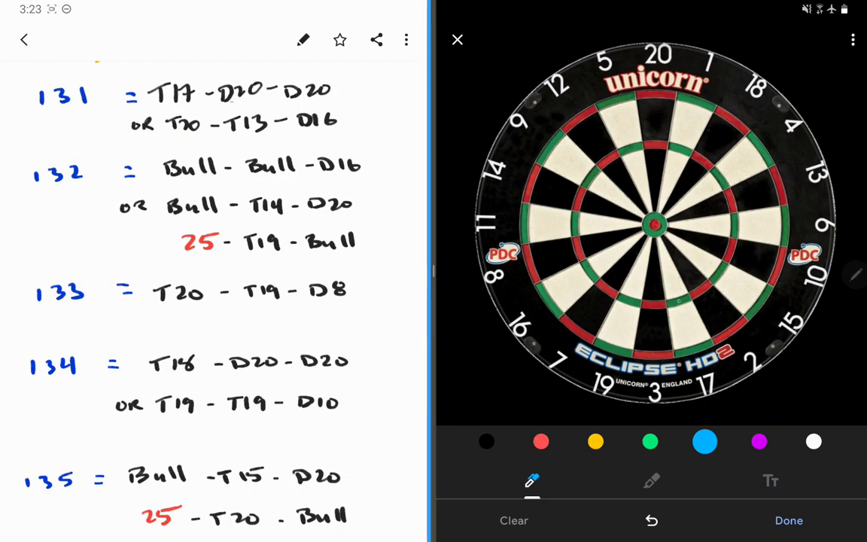
Step: Dot treble 20 and then the bull in blue on the dartboard for 131–132
click(676, 301)
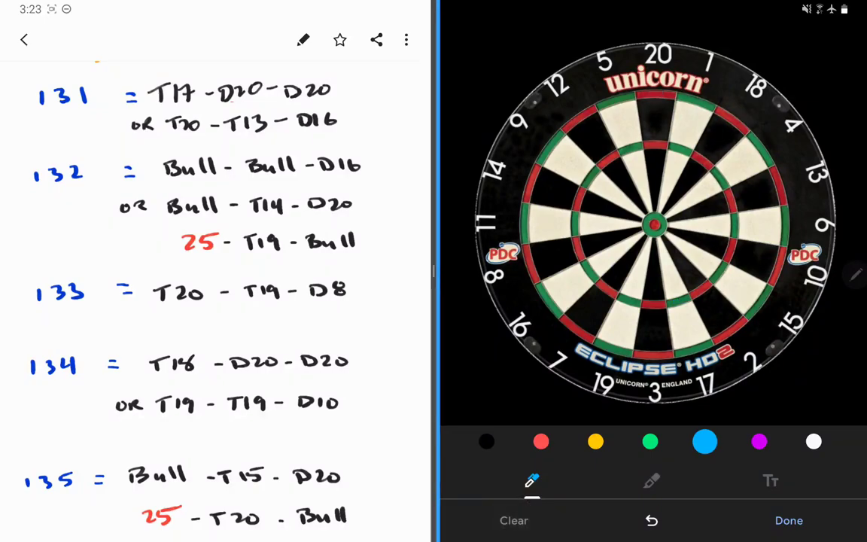
click(655, 143)
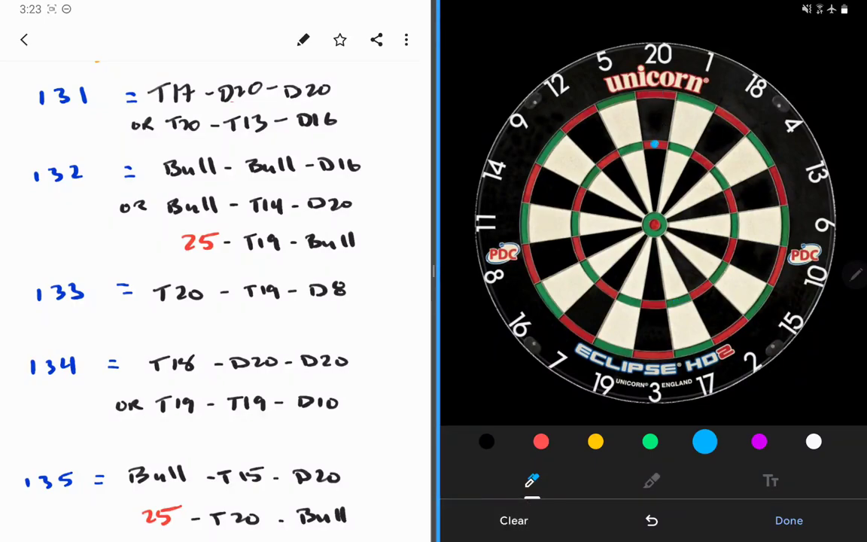
click(730, 202)
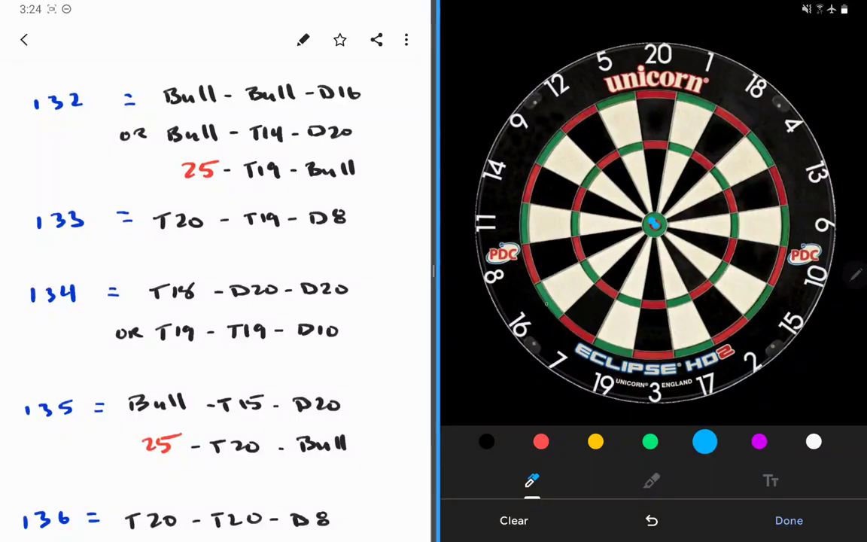
Step: Clear the bull dot, mark treble 14 then treble 18, and scroll to 134
click(549, 302)
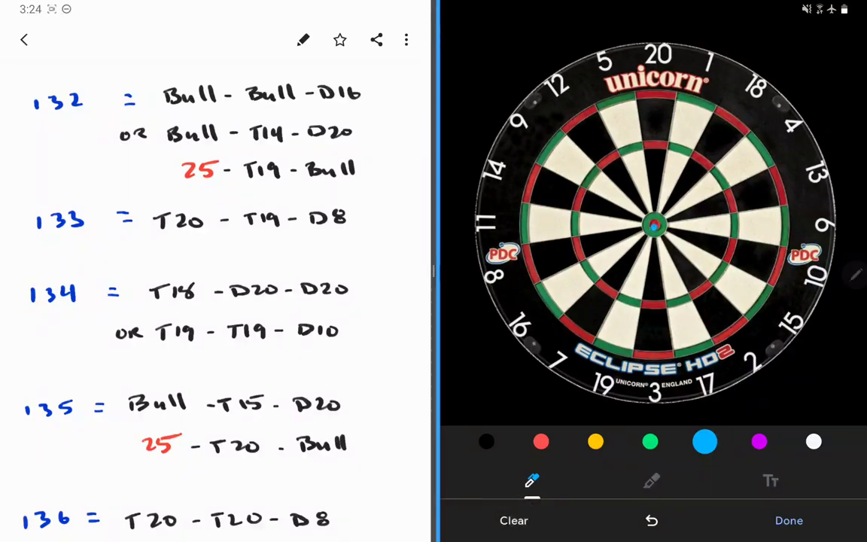
click(577, 196)
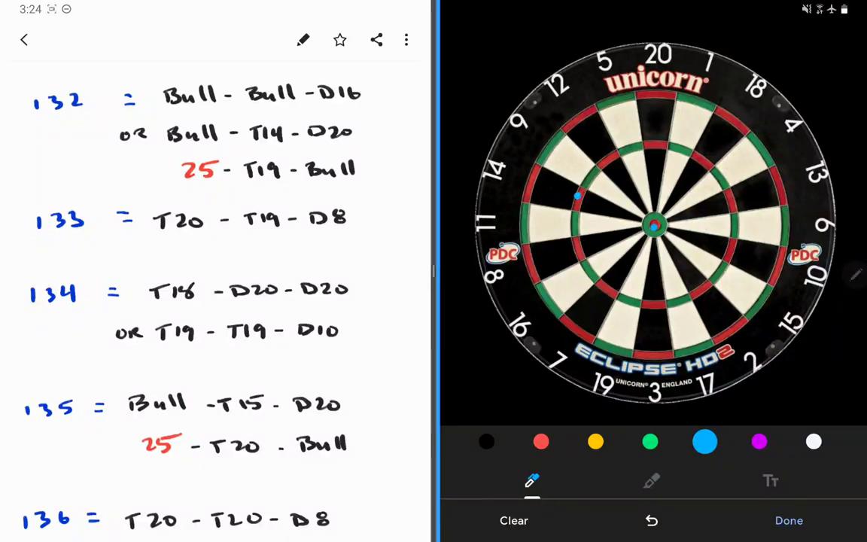
click(654, 93)
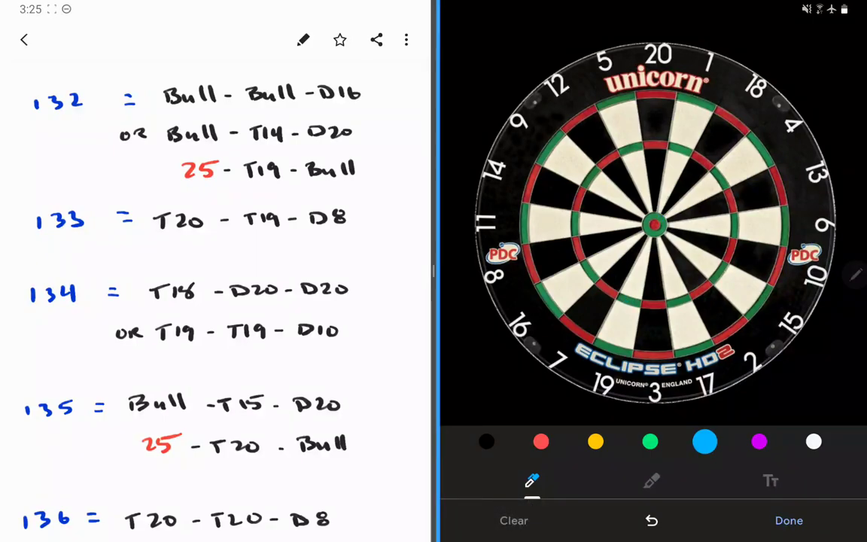
click(629, 301)
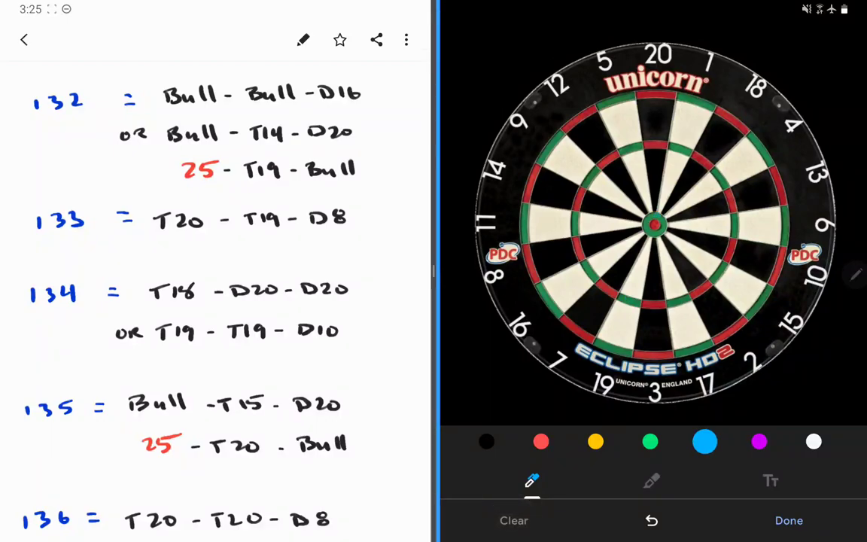
scroll(down, 3)
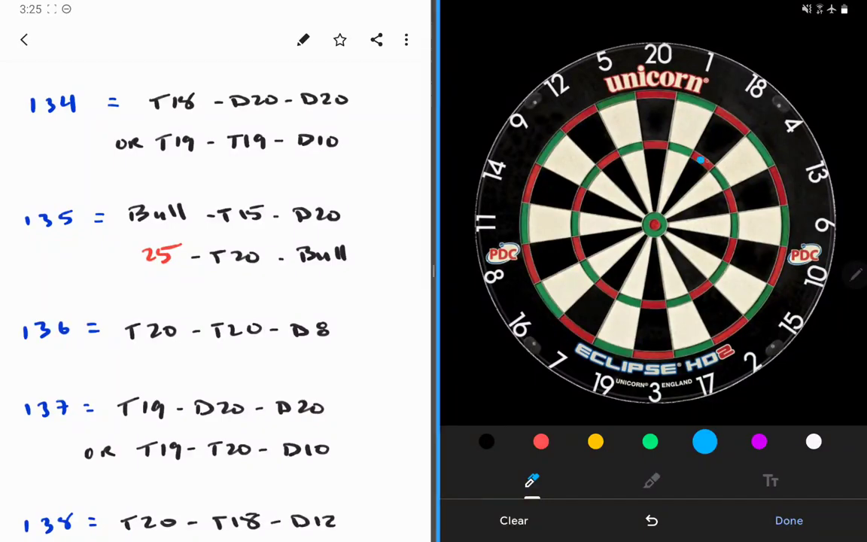
Step: Clear the T18 dot so the bull can be marked for 135
click(650, 93)
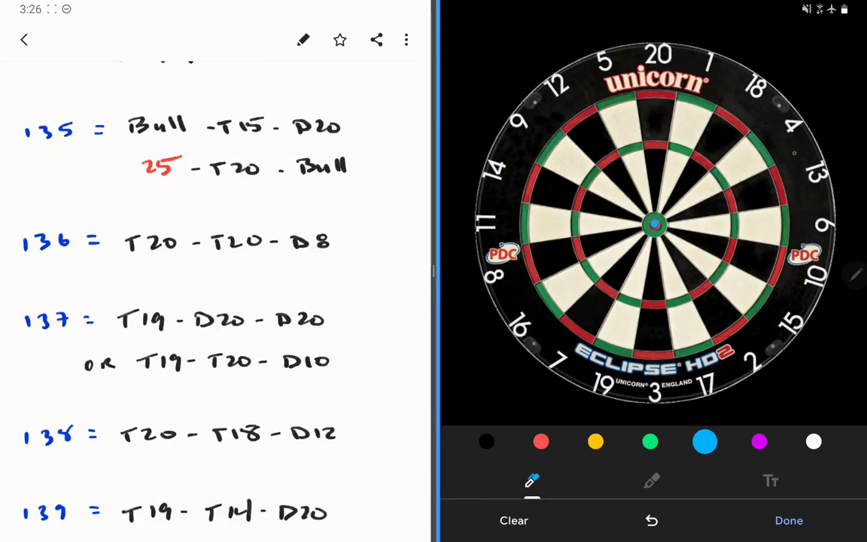
Step: Remove the bull target dot and move on to the 136–141 checkouts
click(716, 271)
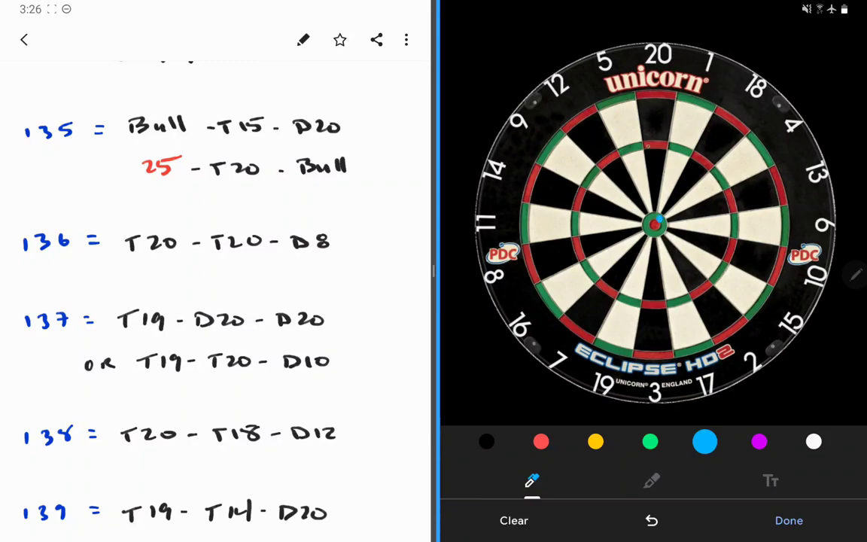
click(657, 143)
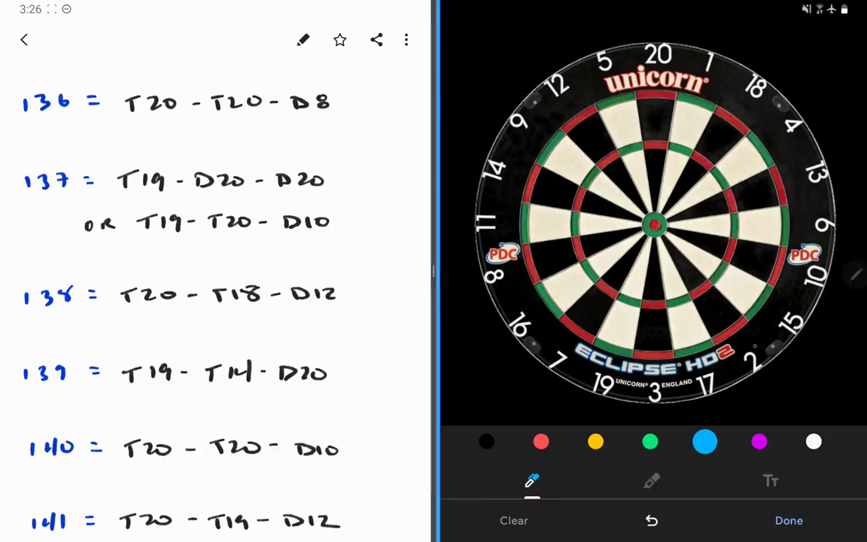
Step: Bring checkouts 137–141 into view beside the unmarked dartboard
click(629, 301)
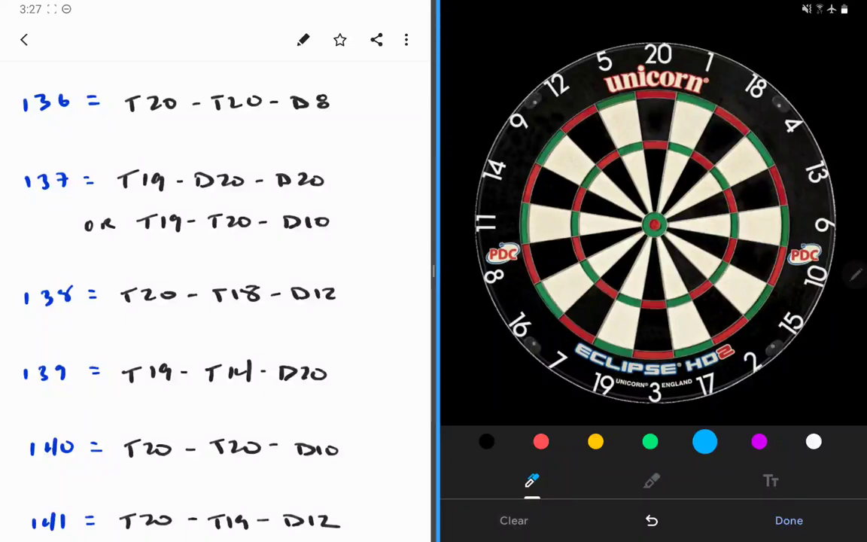
click(629, 302)
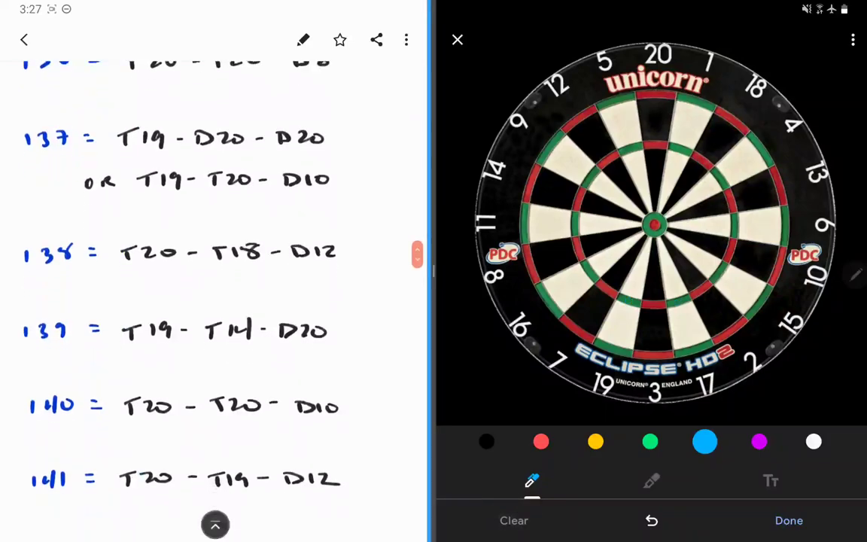
Step: Scroll to 141–145, dot a target on the dartboard, then clear the dots
scroll(down, 3)
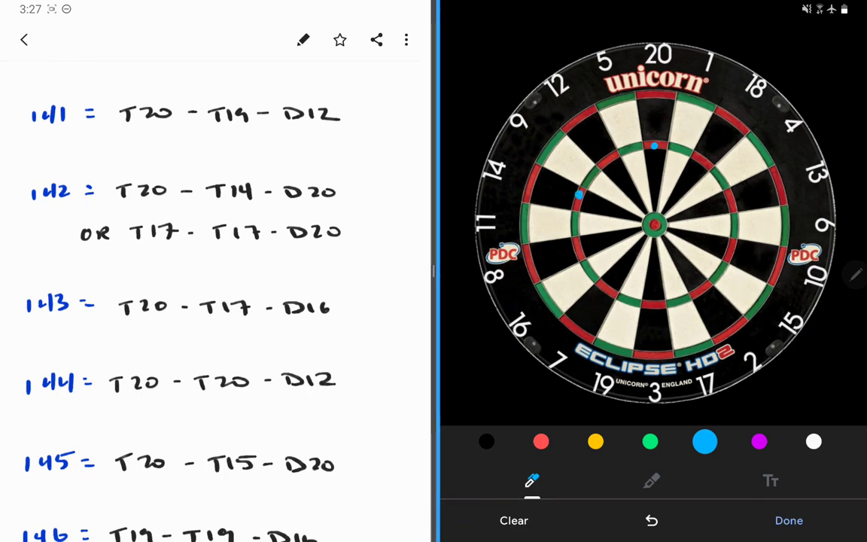
click(655, 90)
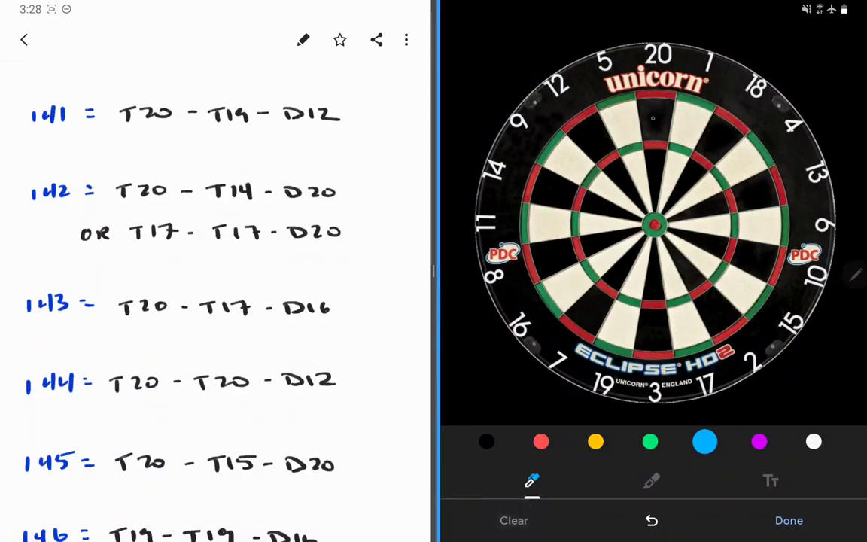
click(653, 143)
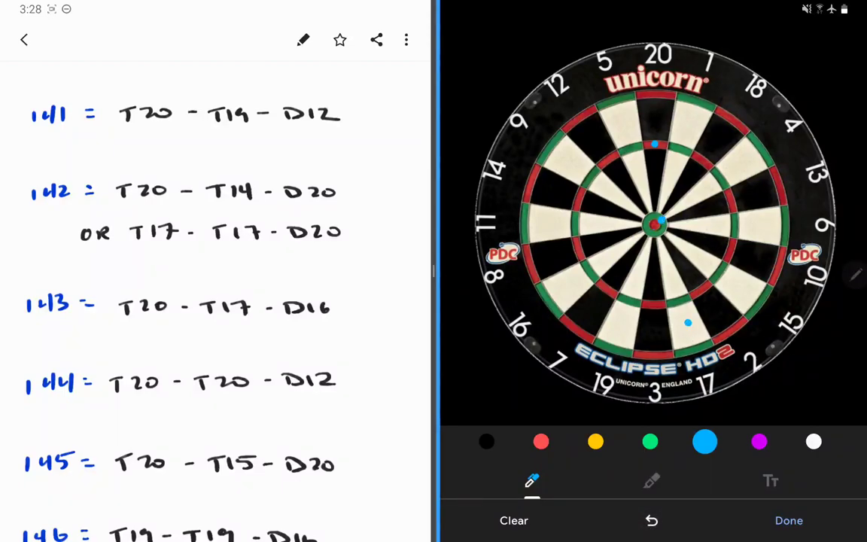
click(651, 521)
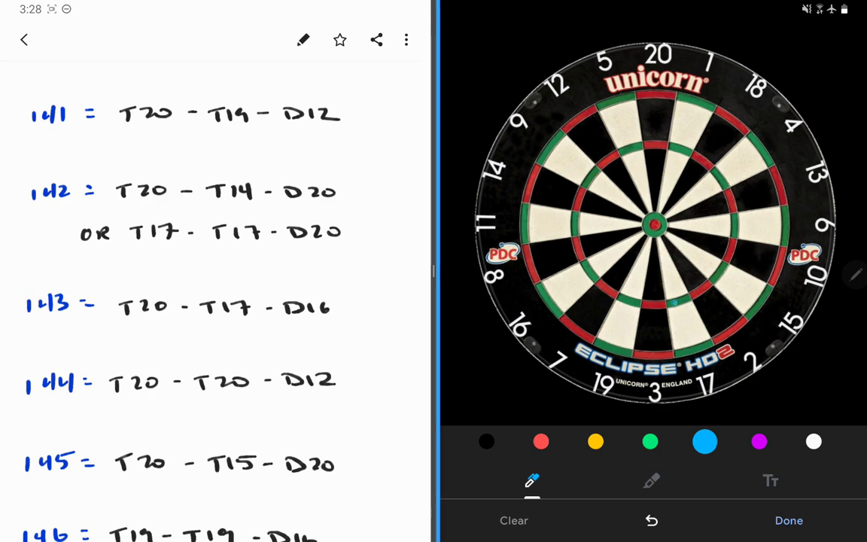
Step: Clear a lower-treble dot and scroll down to the 144–149 checkouts
click(677, 302)
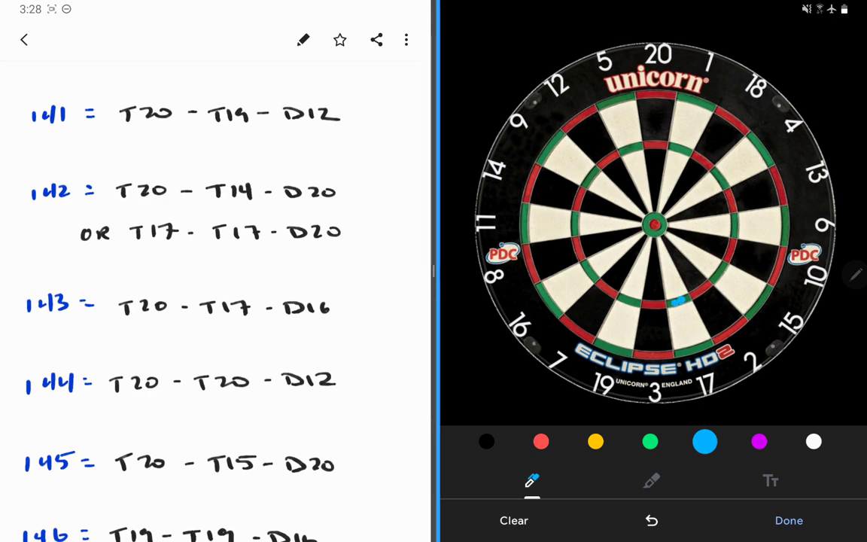
click(655, 93)
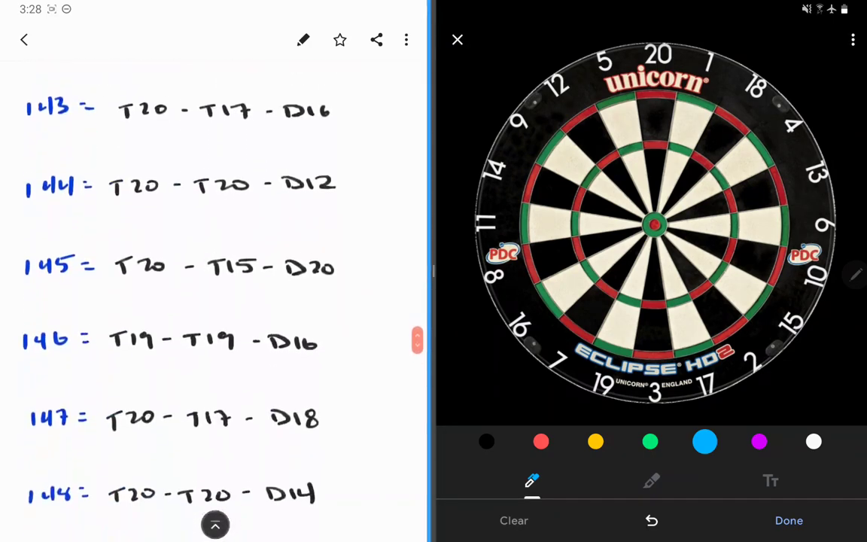
scroll(down, 3)
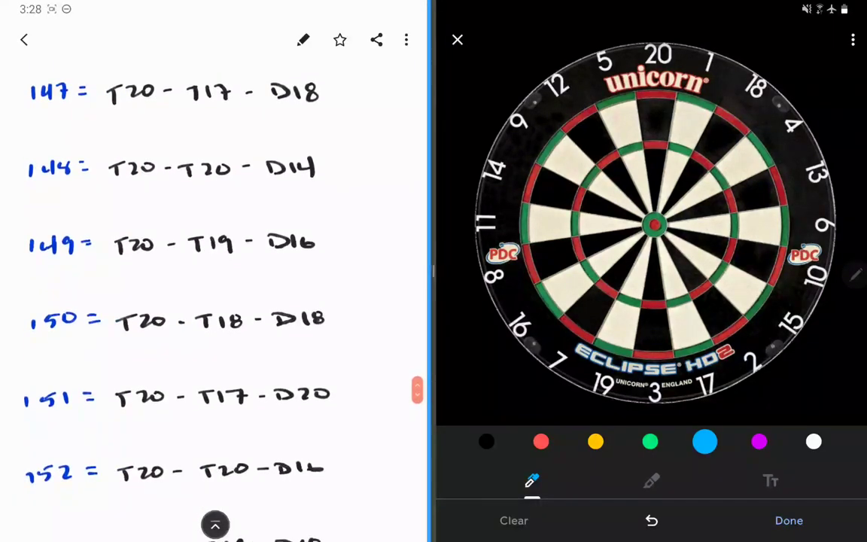
scroll(down, 3)
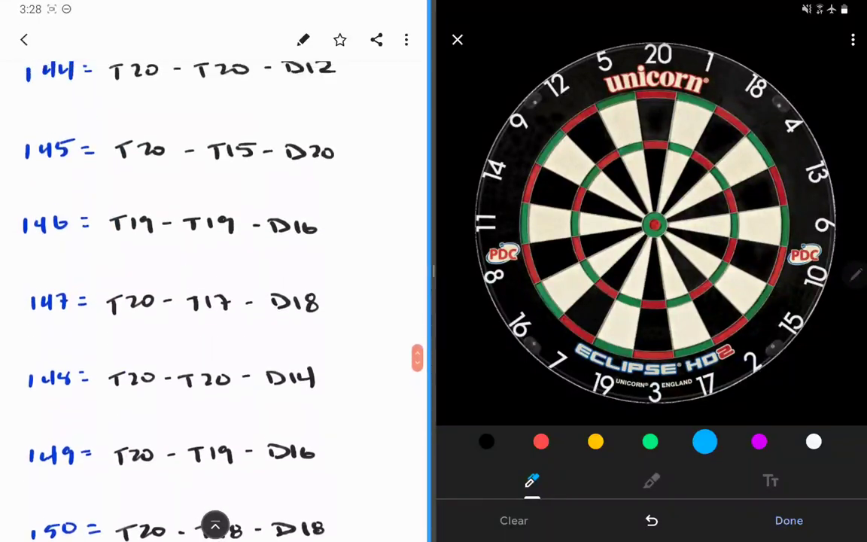
scroll(down, 3)
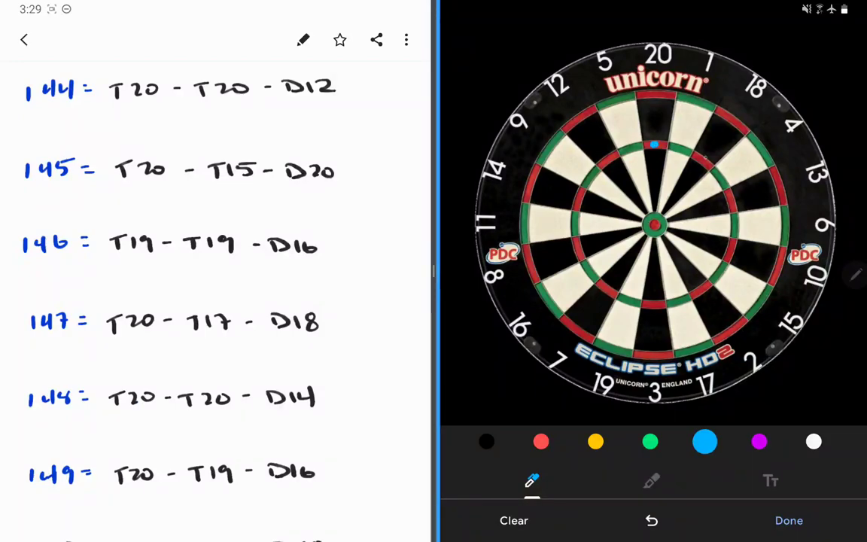
Step: Mark the T20 and T19 targets in blue on the dartboard
click(702, 159)
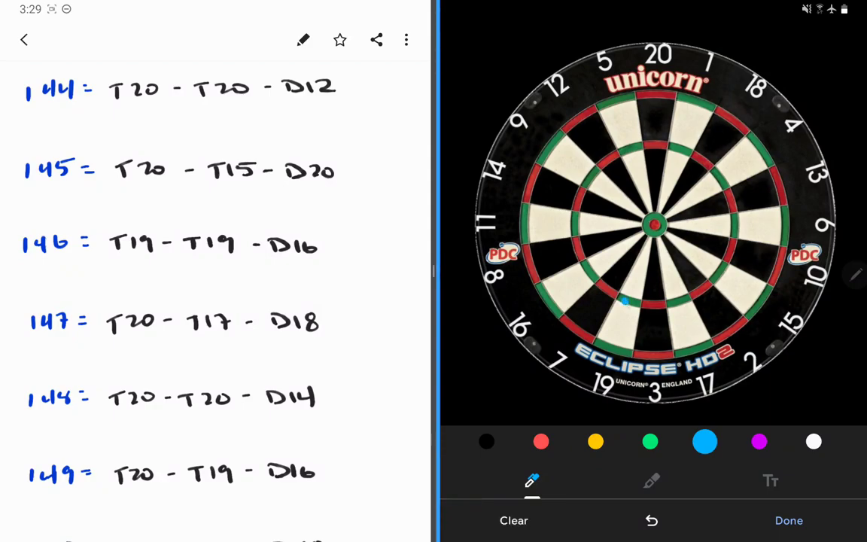
click(629, 304)
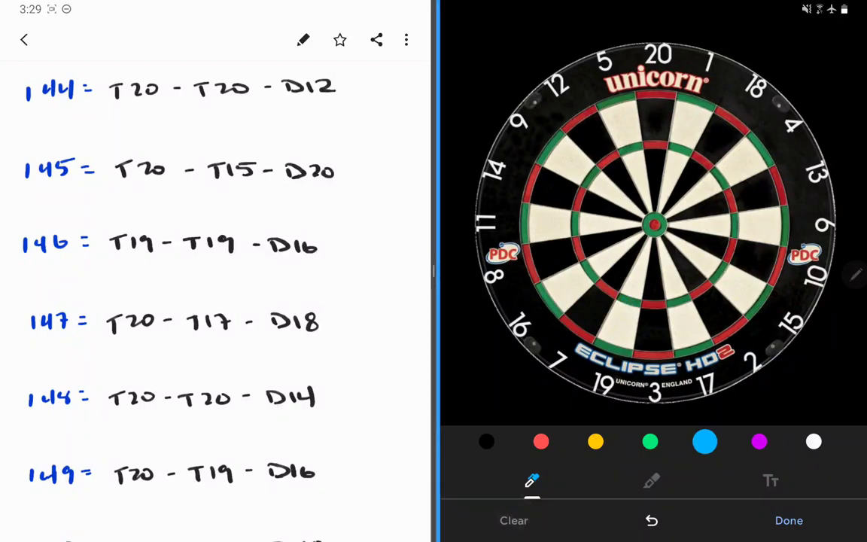
Step: Scroll to 149–154 and dot the T19 and T20 trebles in blue
scroll(down, 3)
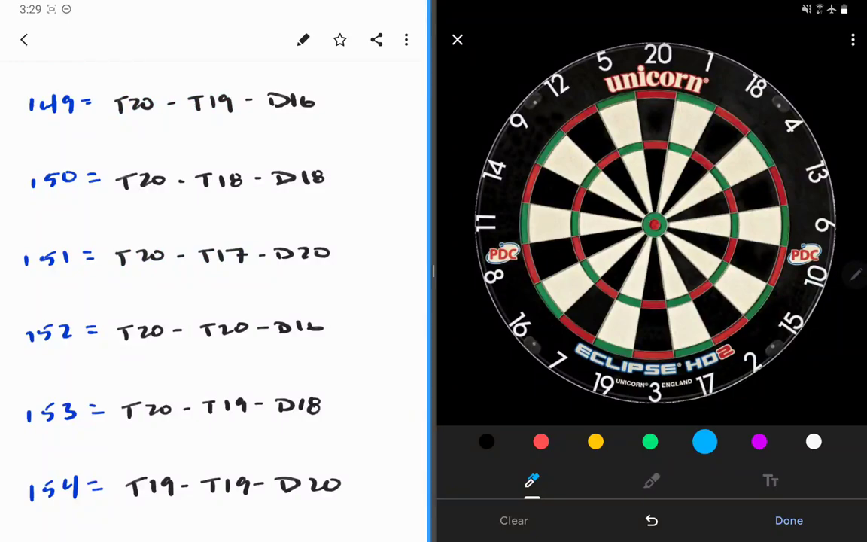
click(625, 299)
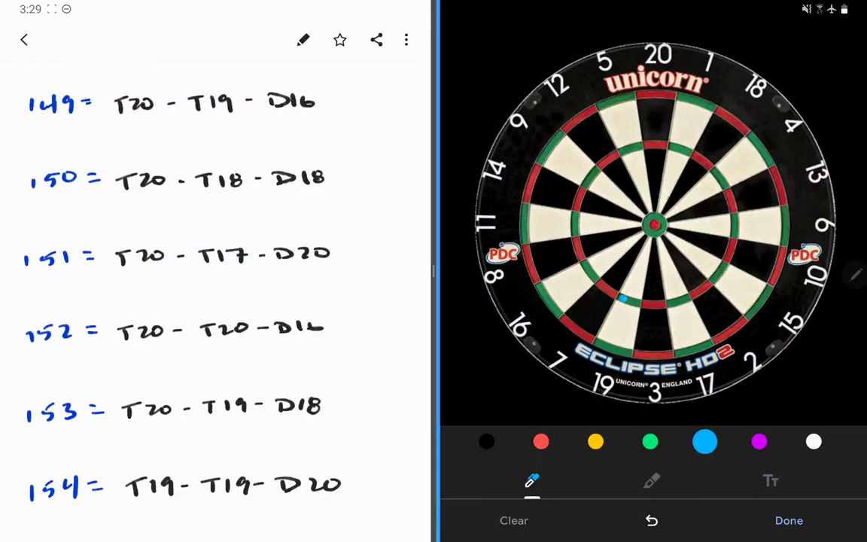
click(735, 114)
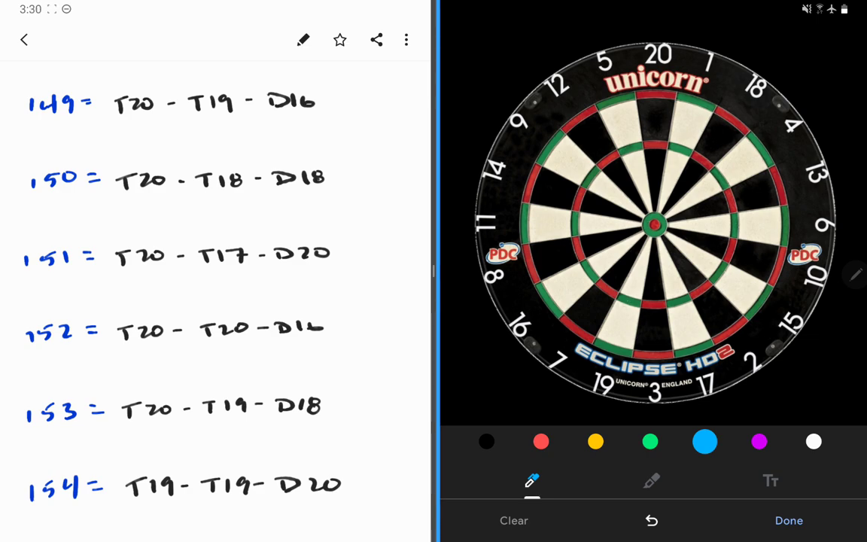
click(624, 310)
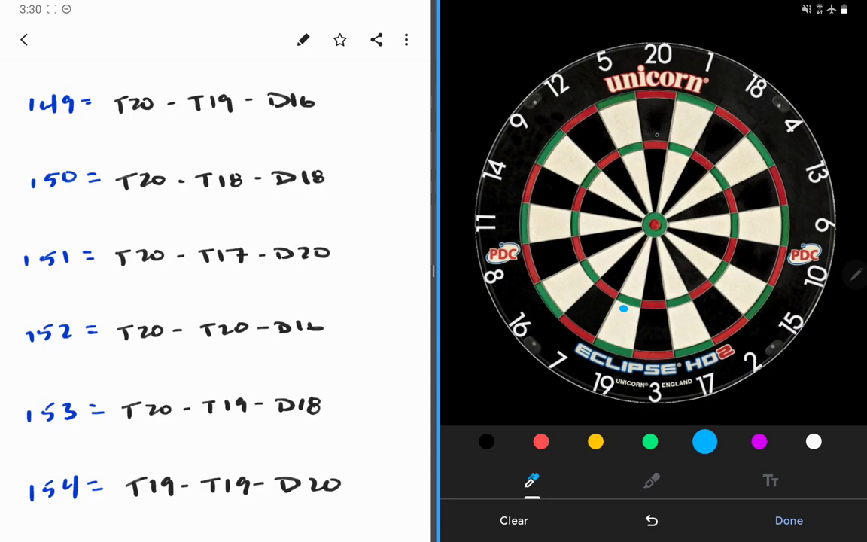
click(659, 128)
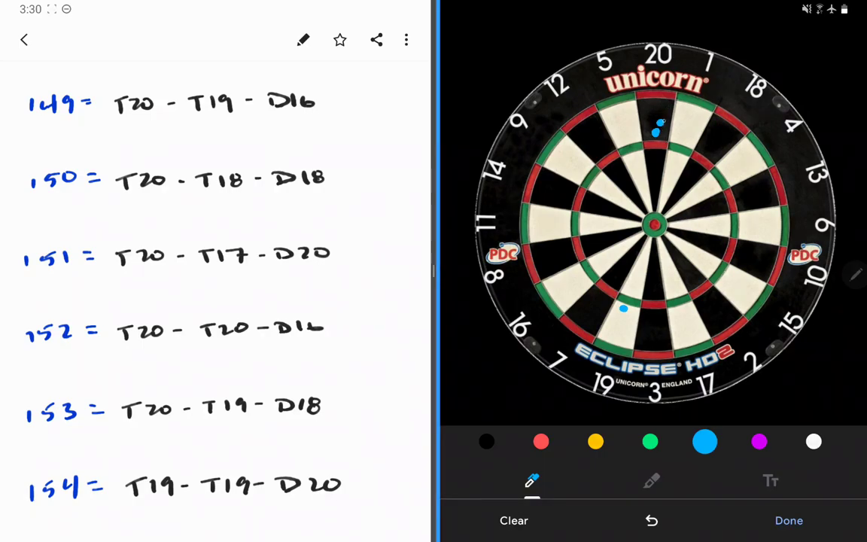
click(515, 521)
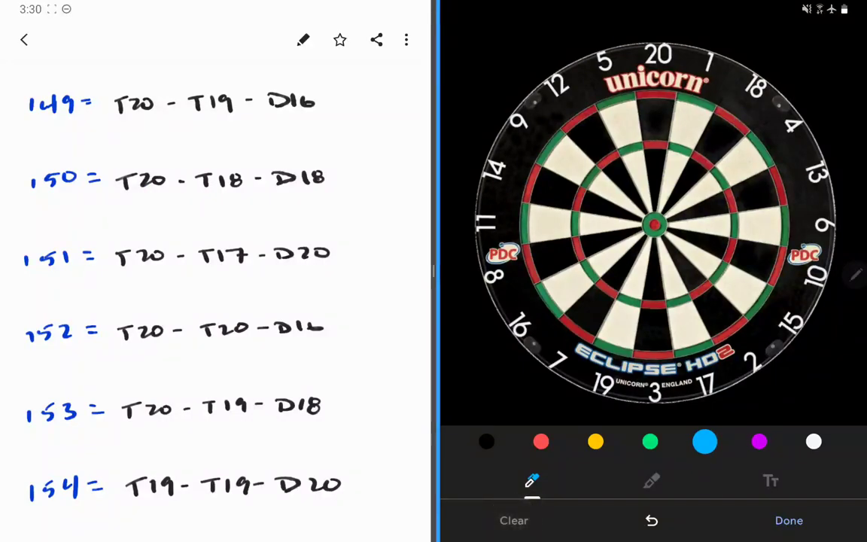
click(654, 133)
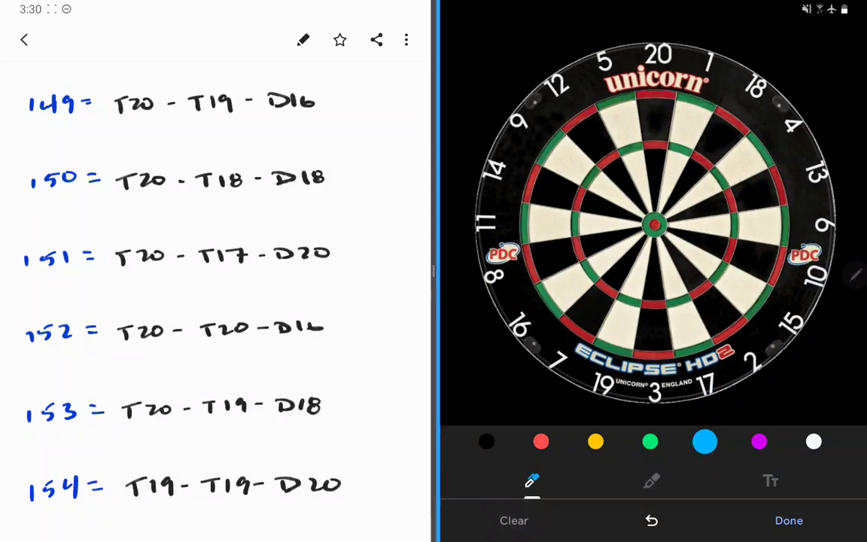
Step: Scroll down to 154–159 with the red BOGEY entry for 159
scroll(down, 3)
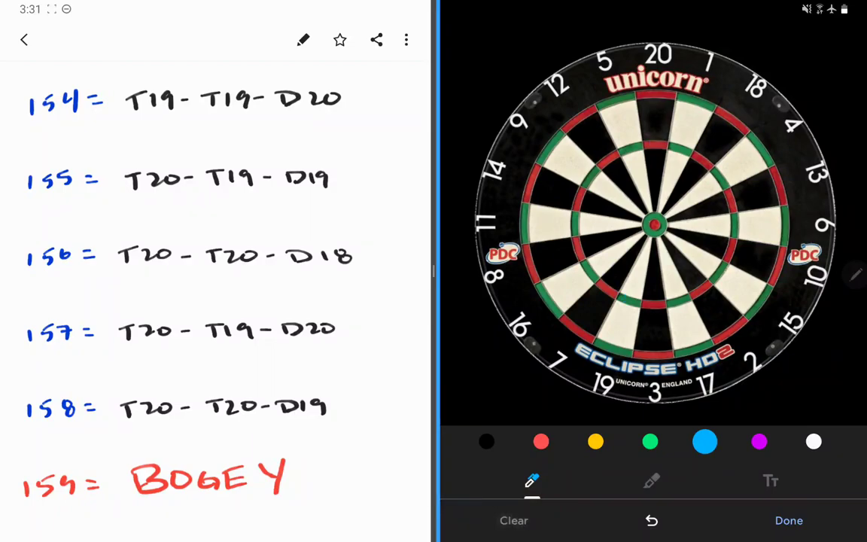
Step: Scroll down to the 155–160 checkouts, showing 160 as T20–T20–D20
scroll(down, 3)
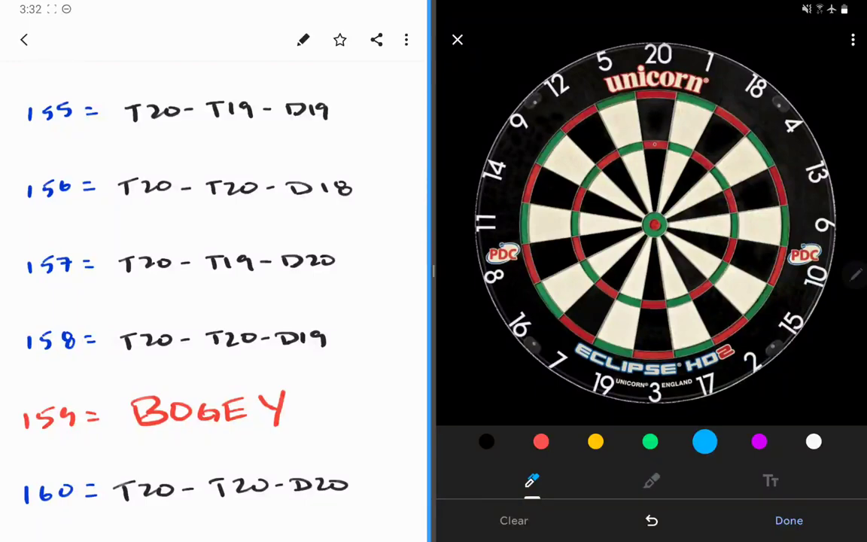
click(654, 144)
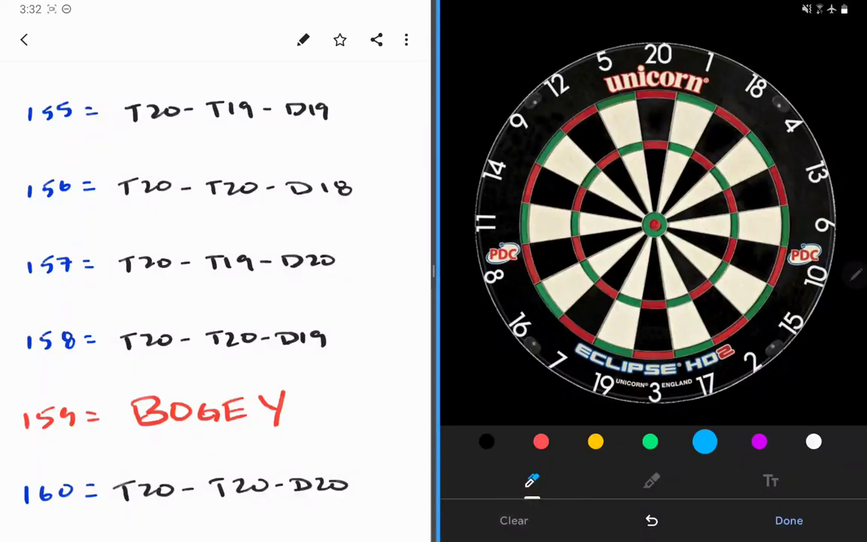
Step: Mark the T20 target with two blue dots on the dartboard for the 160 checkout
scroll(up, 3)
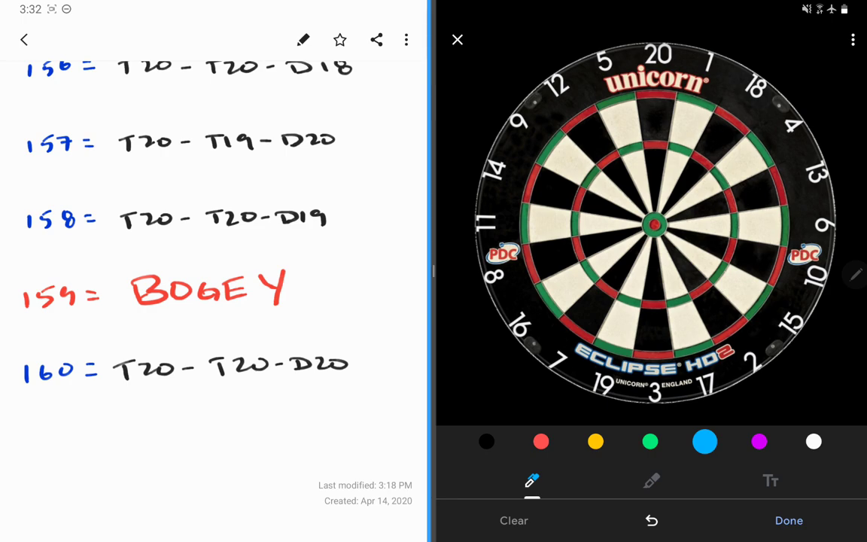
click(650, 145)
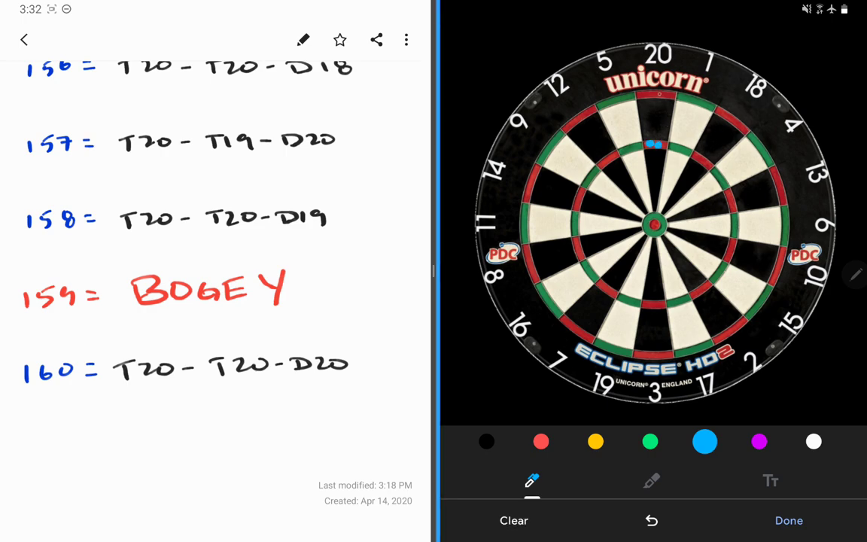
click(659, 94)
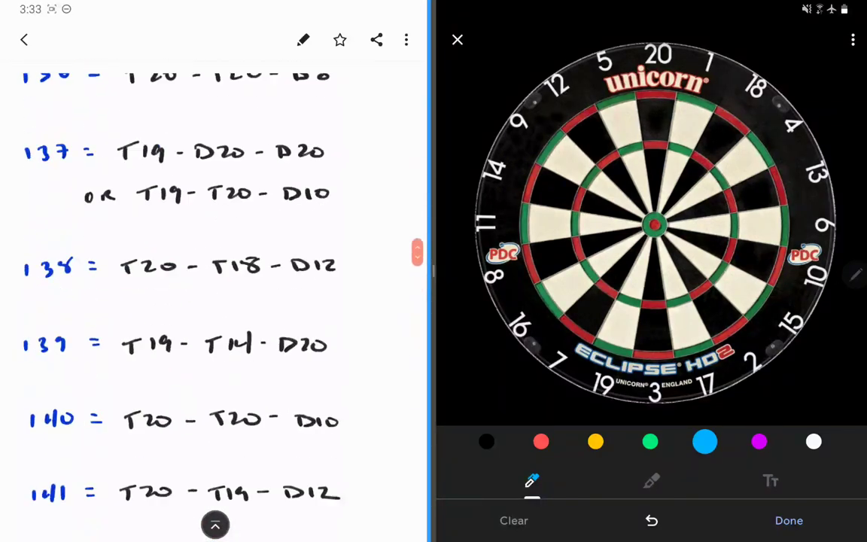
Step: Scroll back toward the start to the 132–136 checkouts, such as 133 as T20–T19–D8
scroll(down, 3)
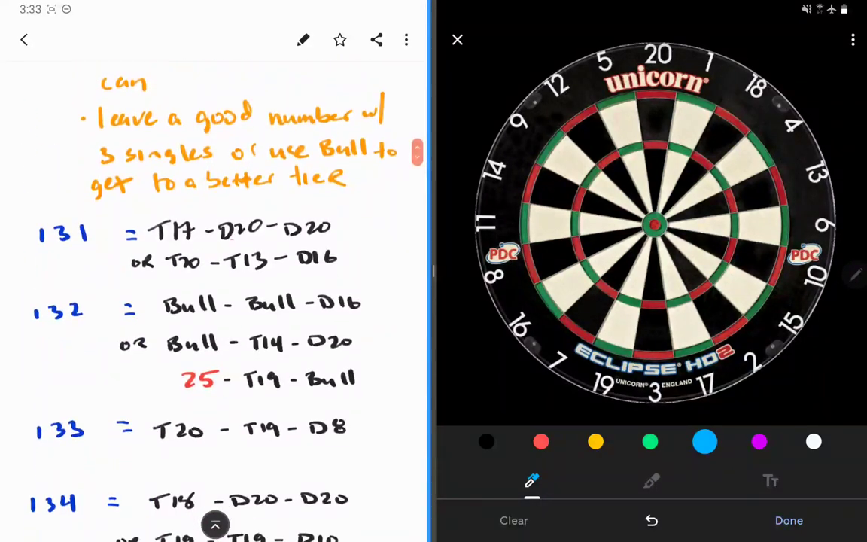
scroll(down, 3)
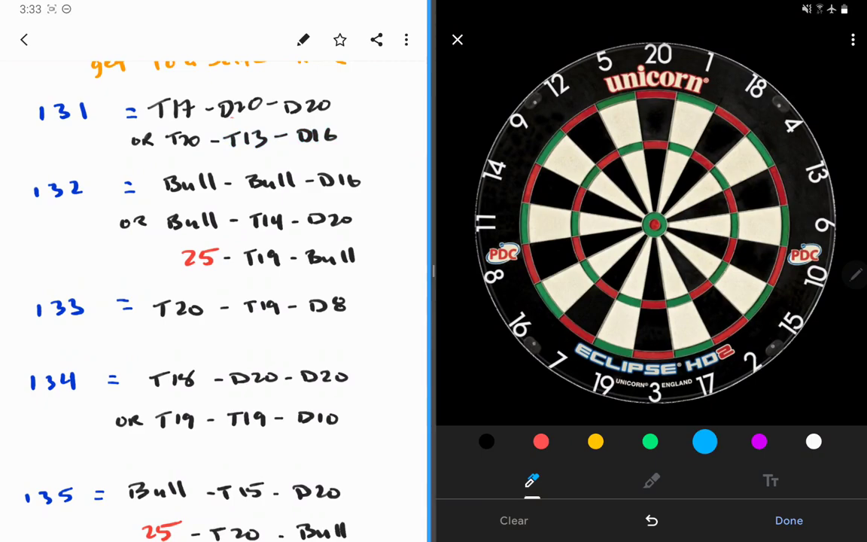
scroll(down, 3)
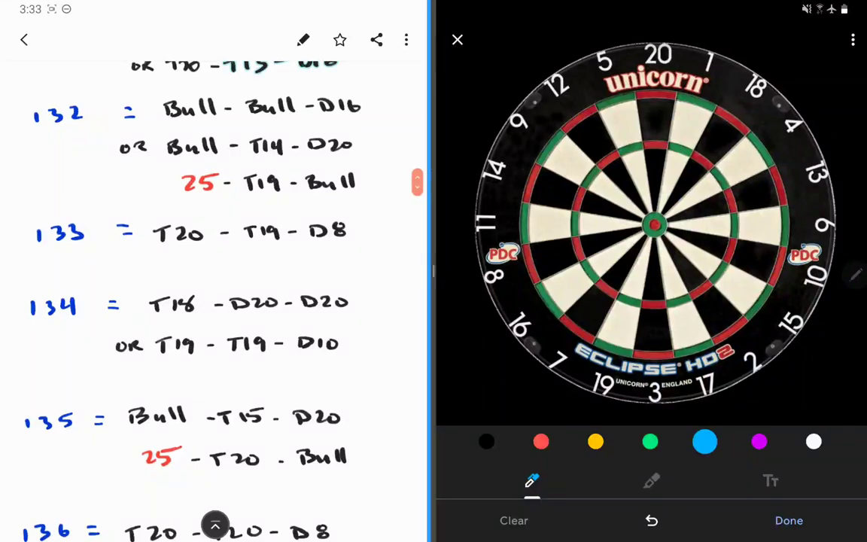